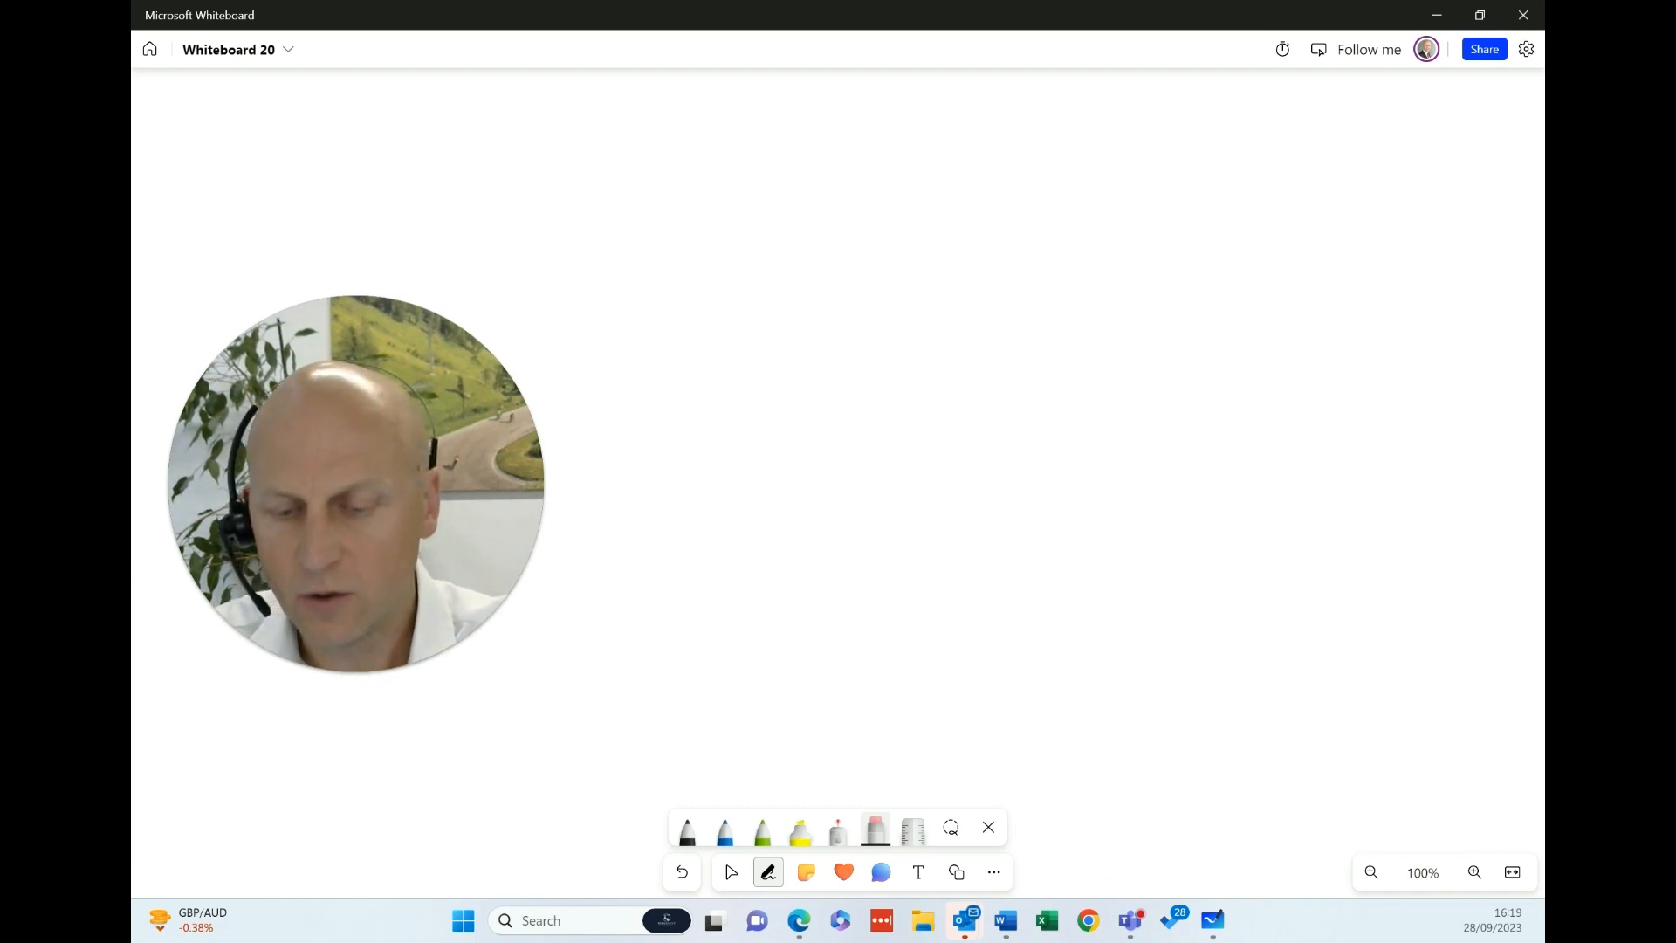
- Draw the vertical earnings axis, write the 12,570 threshold and write the 'tax free' label
left_click_drag(1156, 560, 1141, 853)
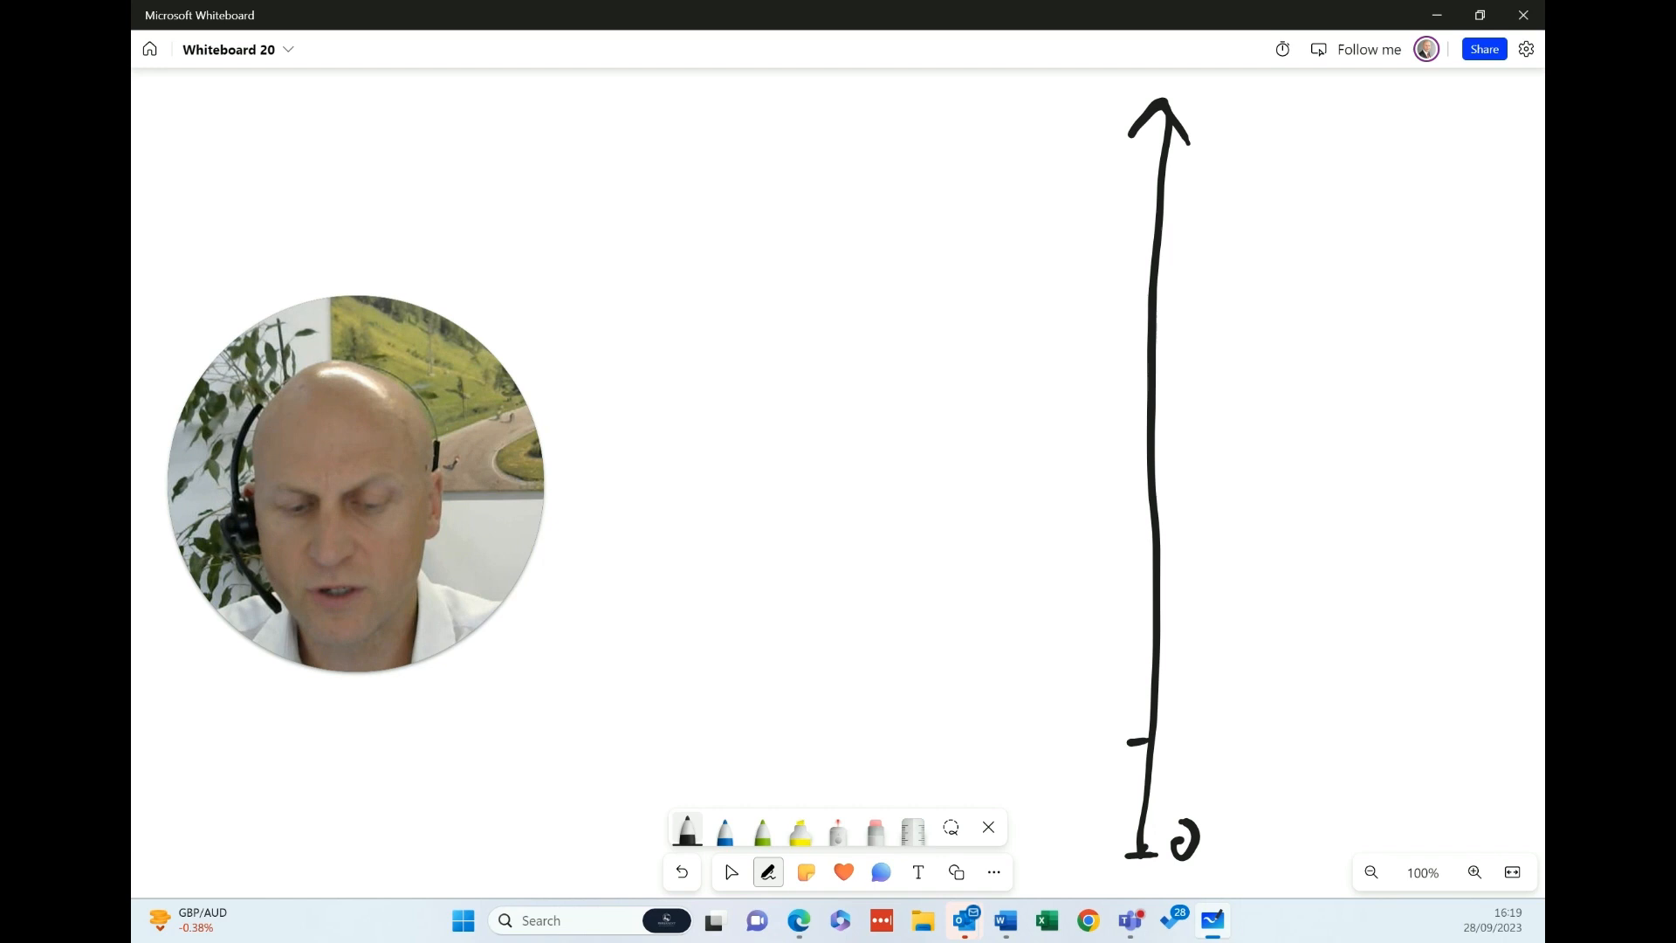
left_click_drag(1159, 748, 1181, 727)
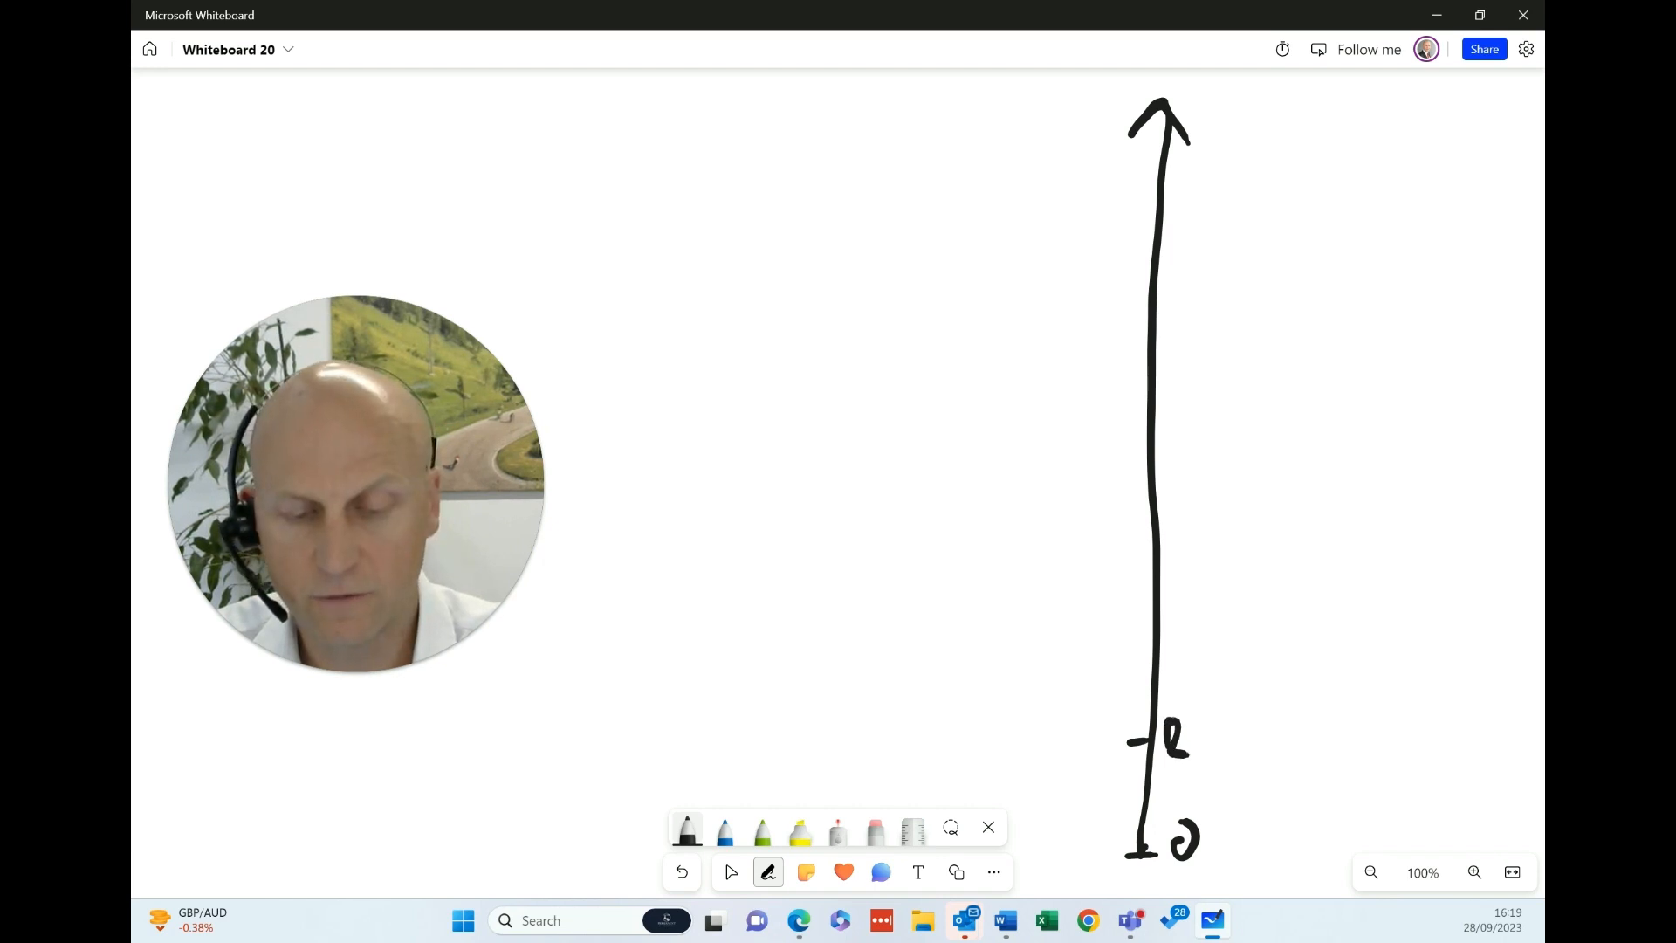
left_click_drag(1186, 742, 1267, 747)
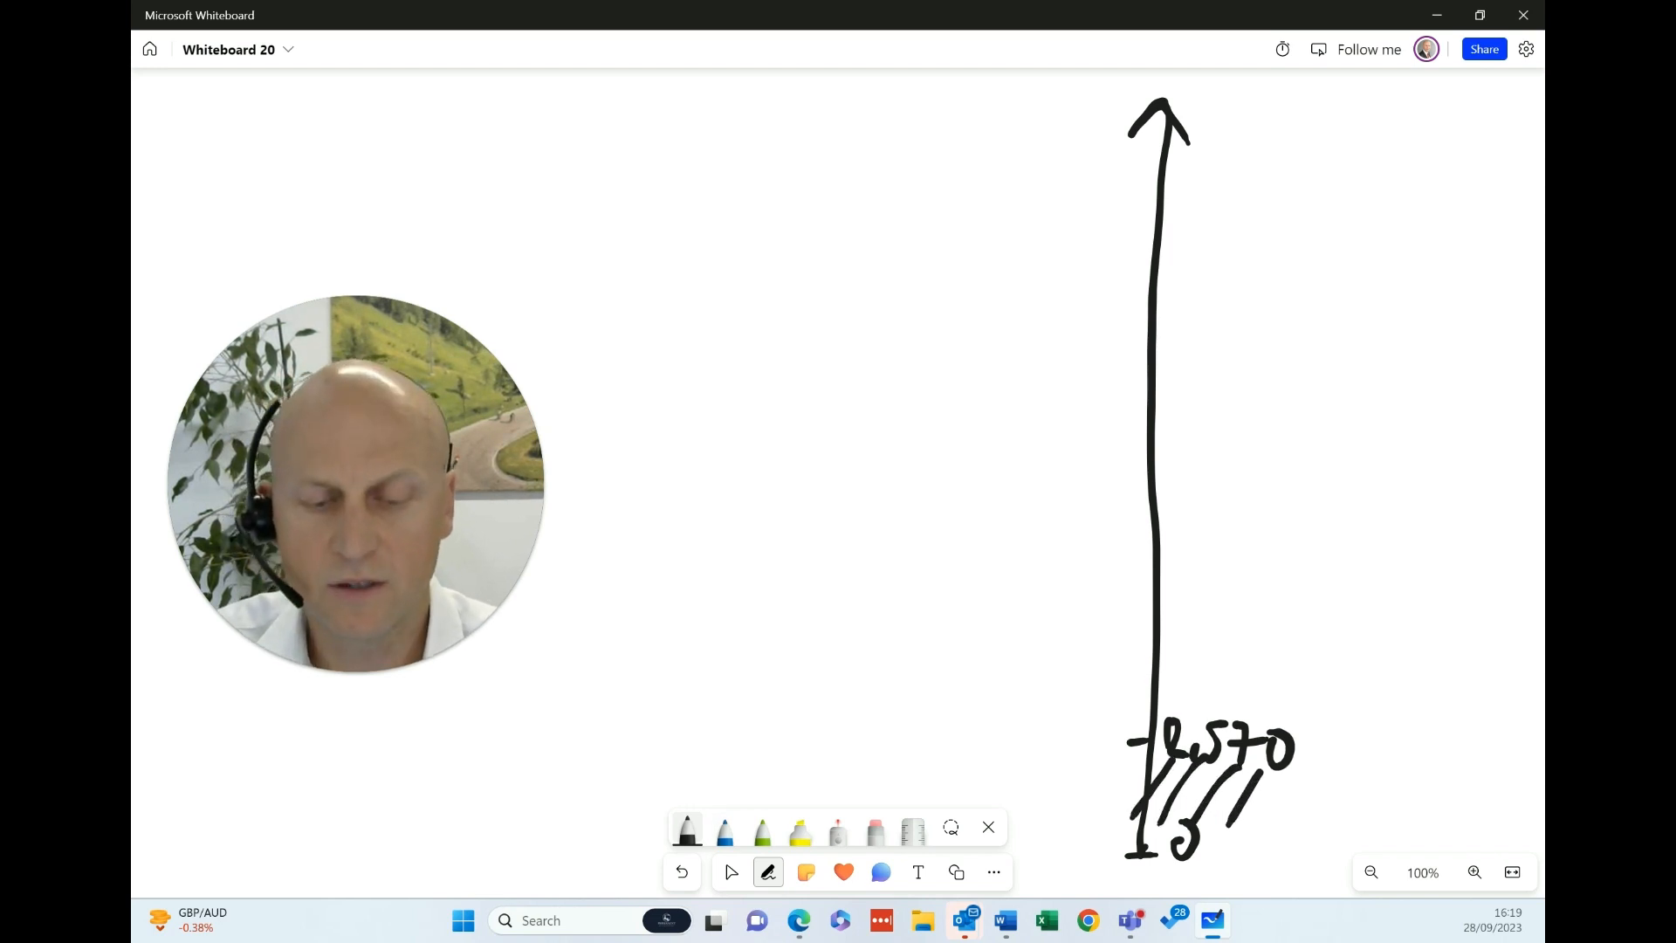
left_click_drag(1282, 796, 1325, 796)
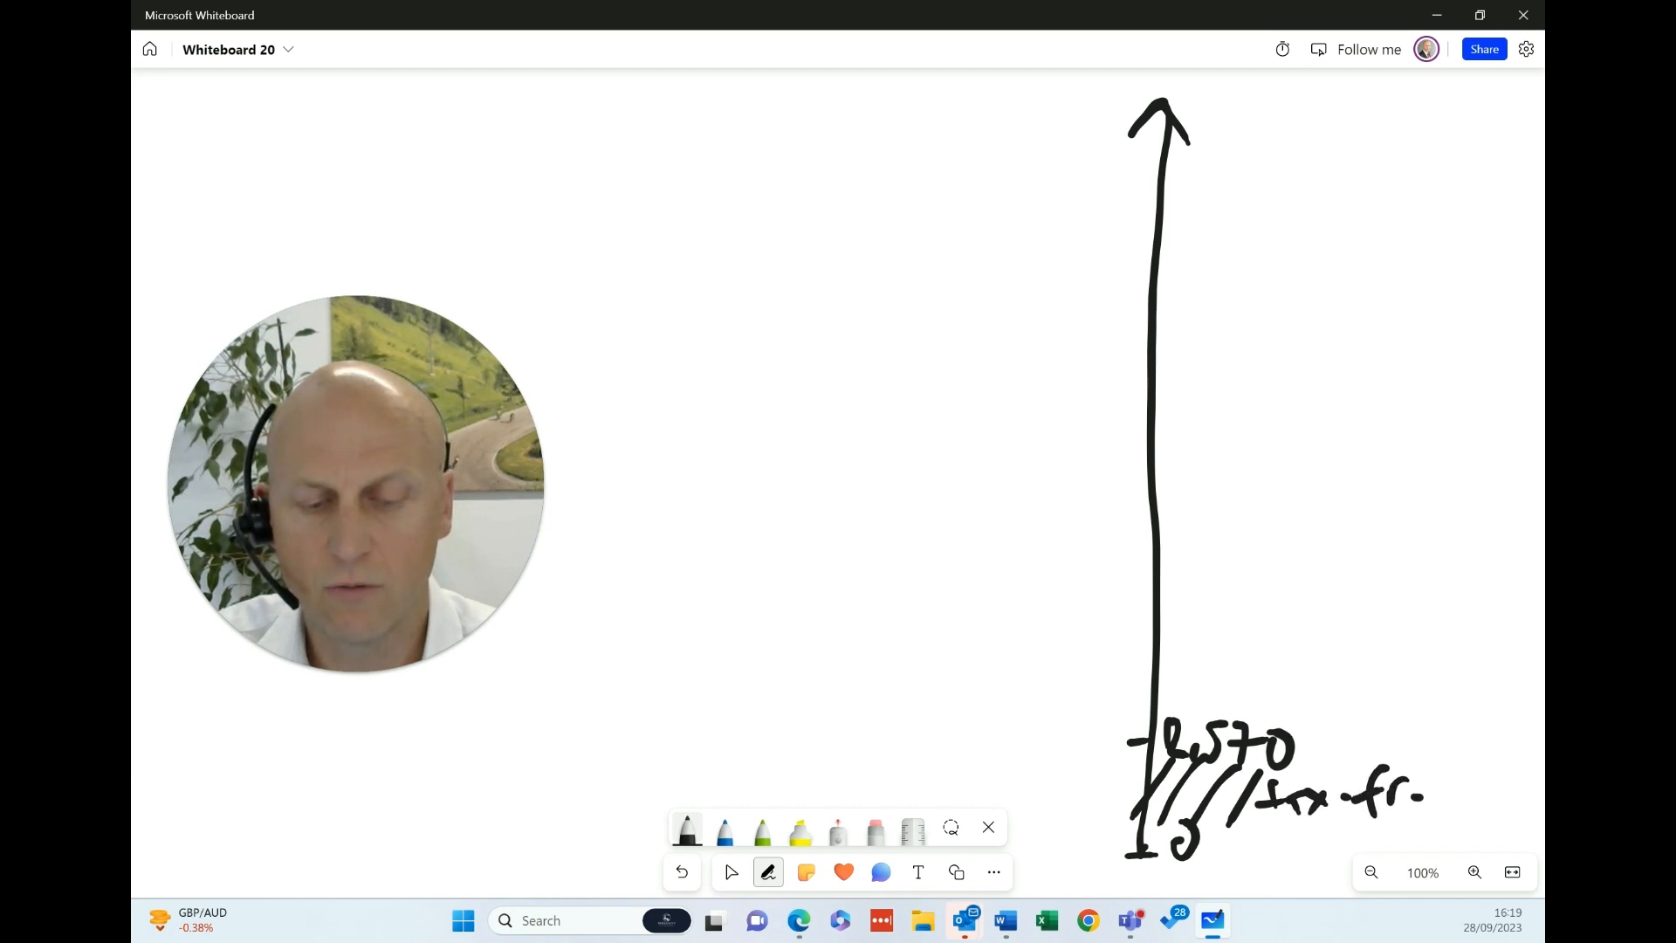
left_click_drag(1389, 796, 1458, 791)
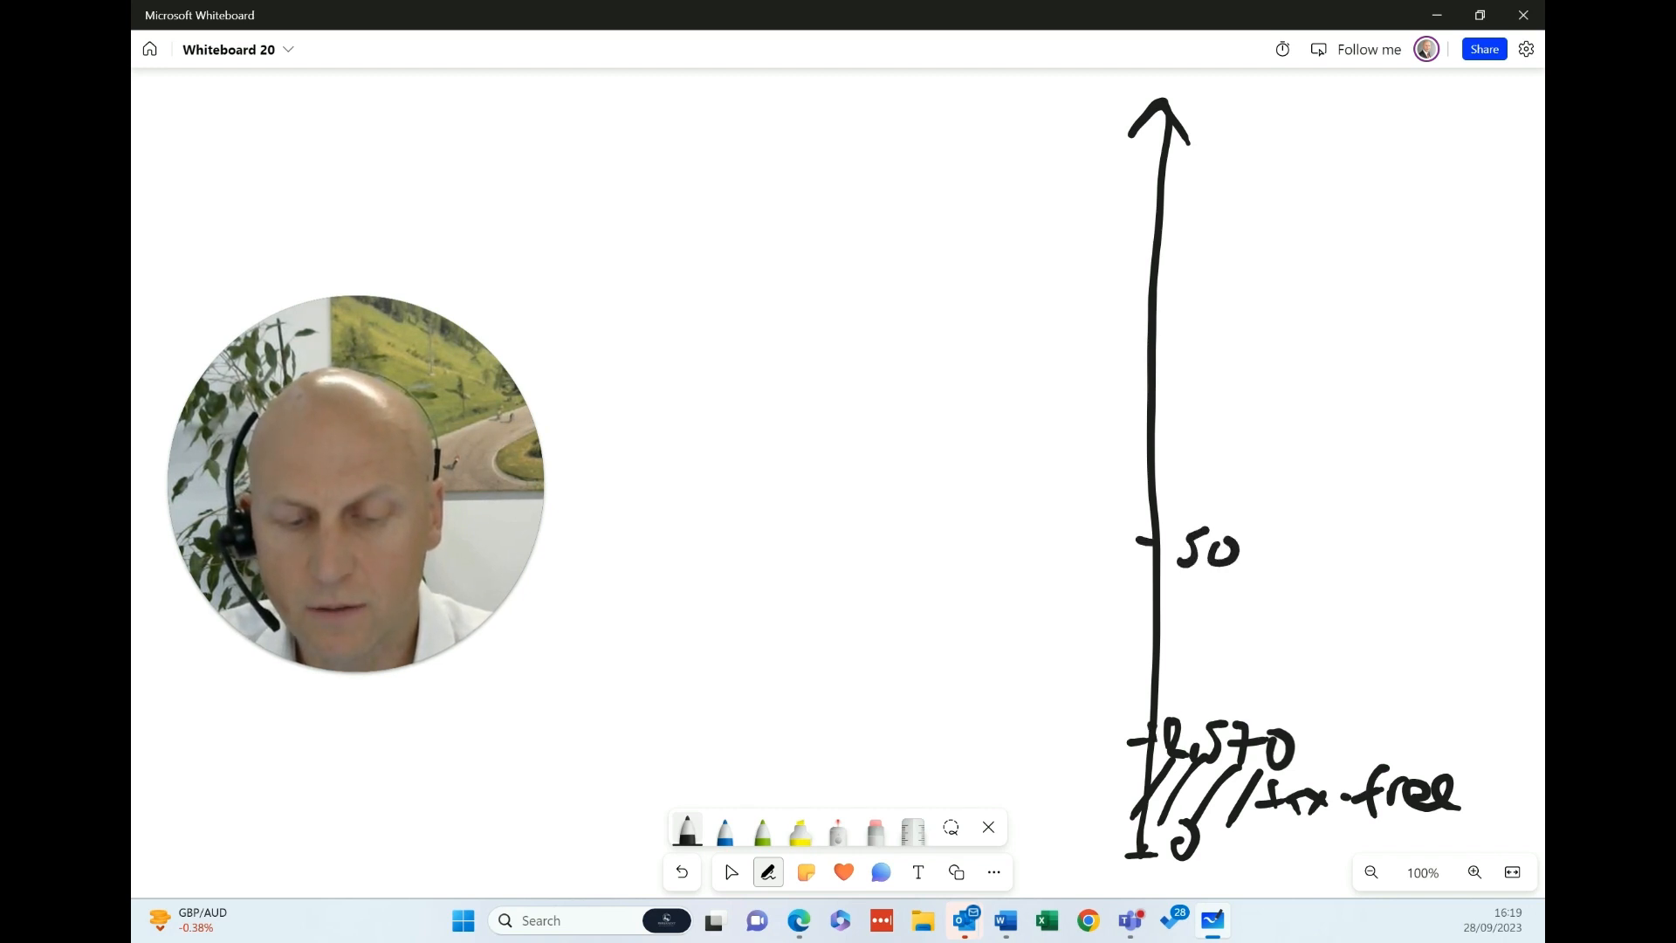
- Mark the 50,270 threshold with 20% below and write 40% above it
left_click(1256, 561)
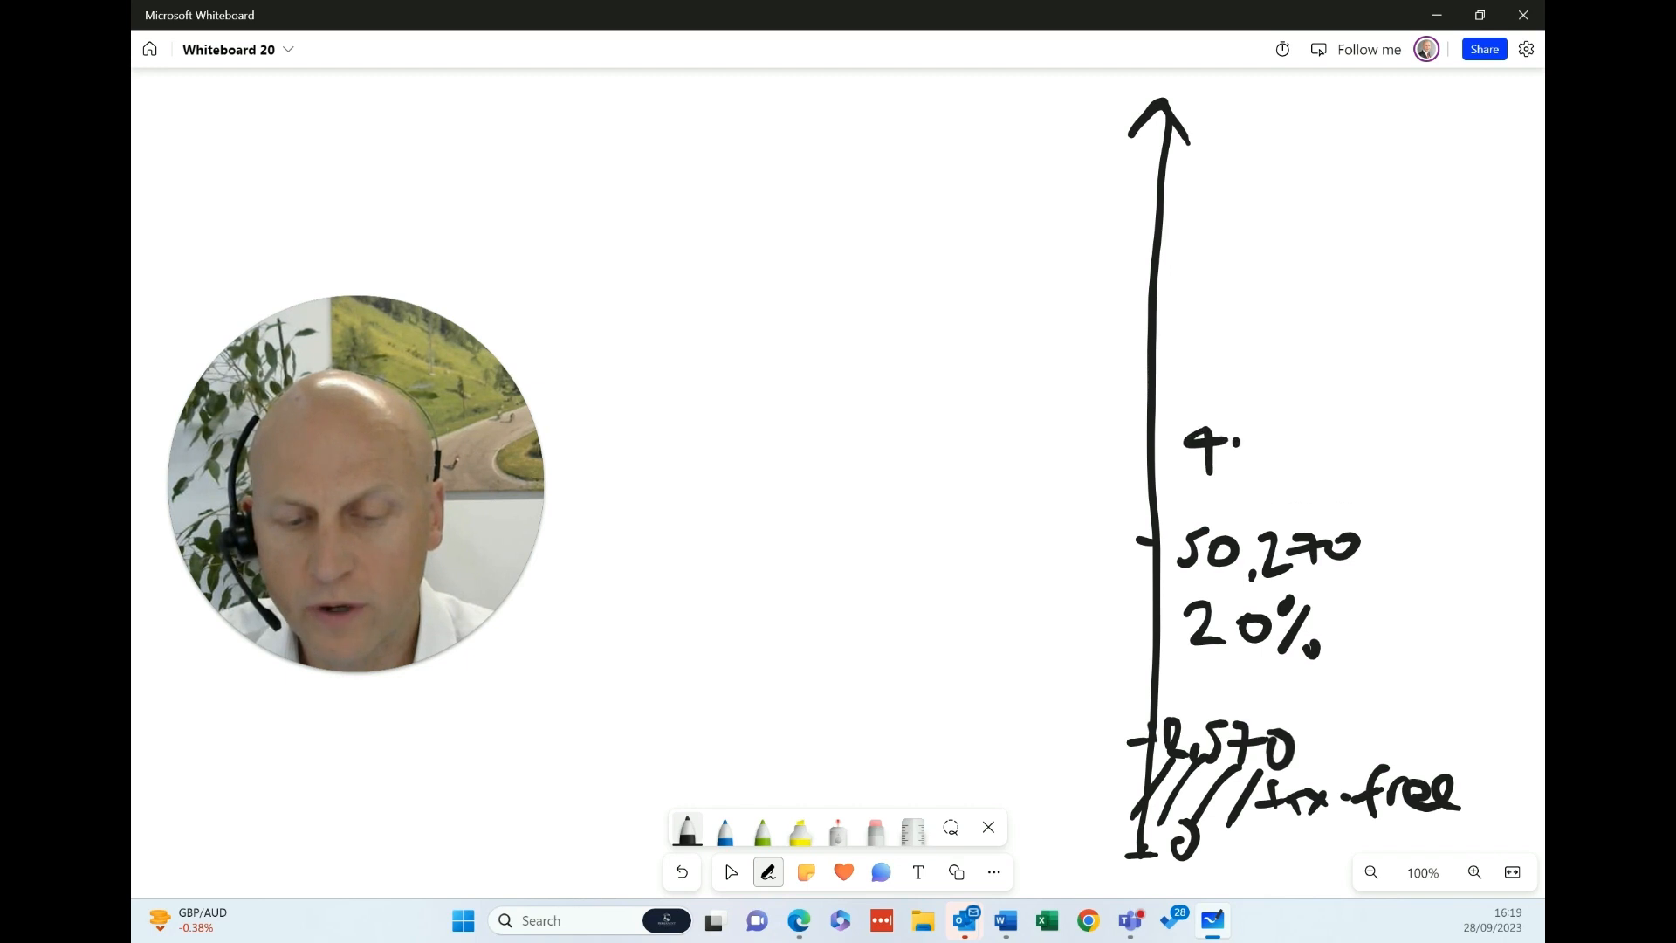
left_click_drag(1192, 448, 1309, 448)
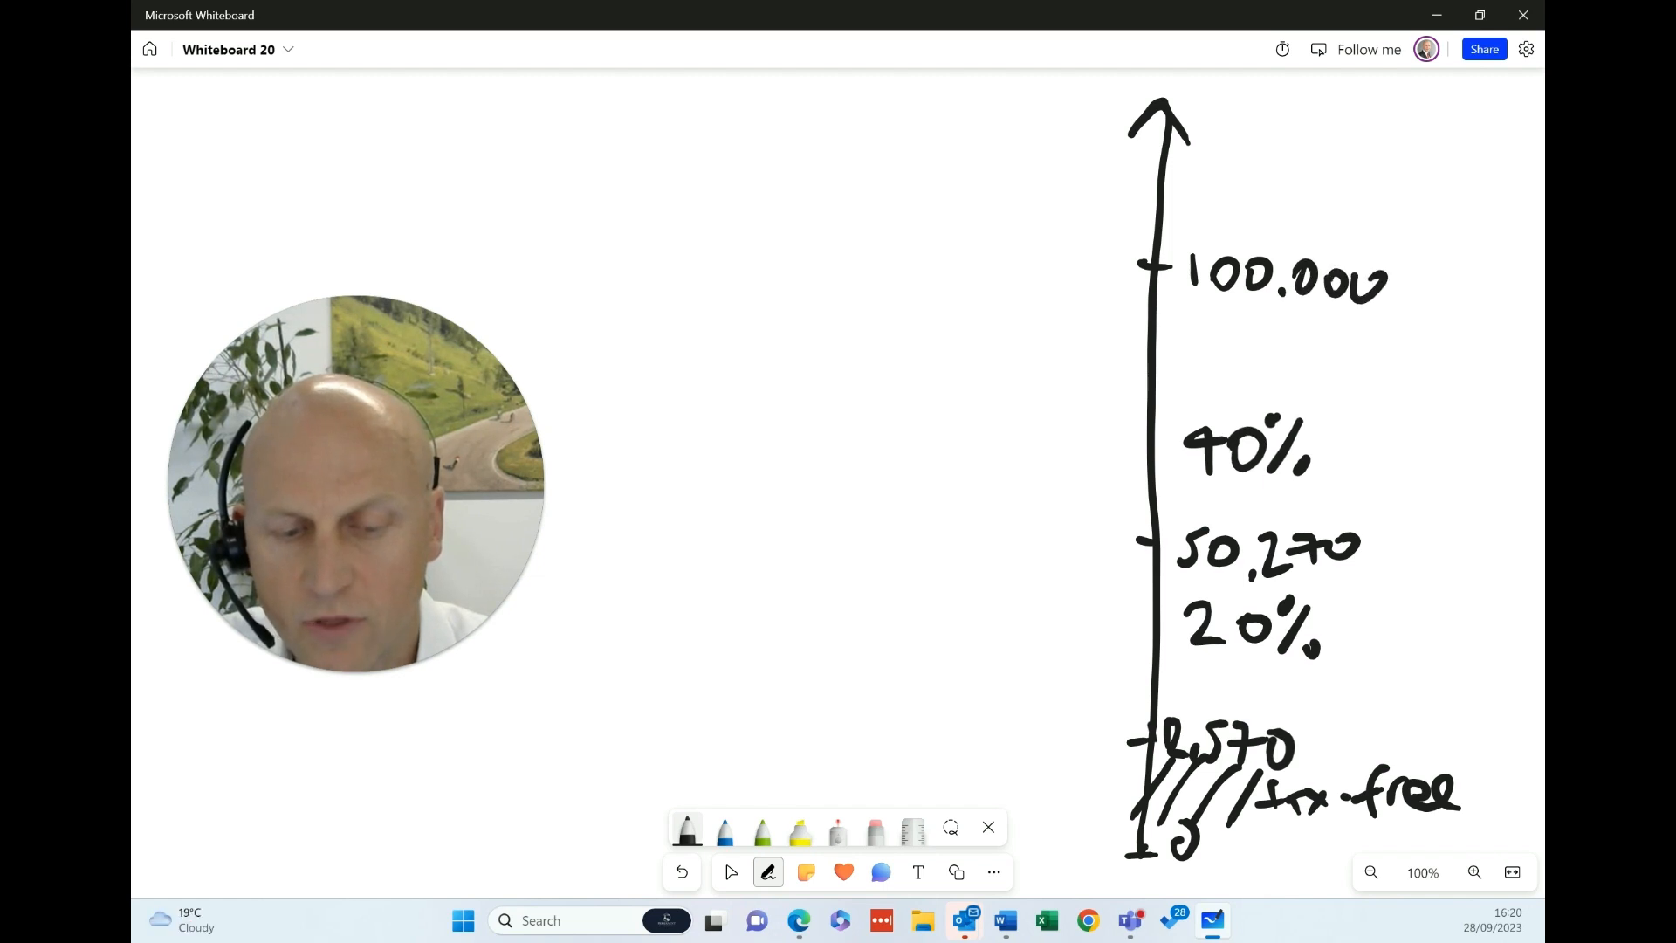
- Add a pound sign to the 100,000 mark and draw a blue line at 12,570
left_click_drag(1170, 261, 1176, 295)
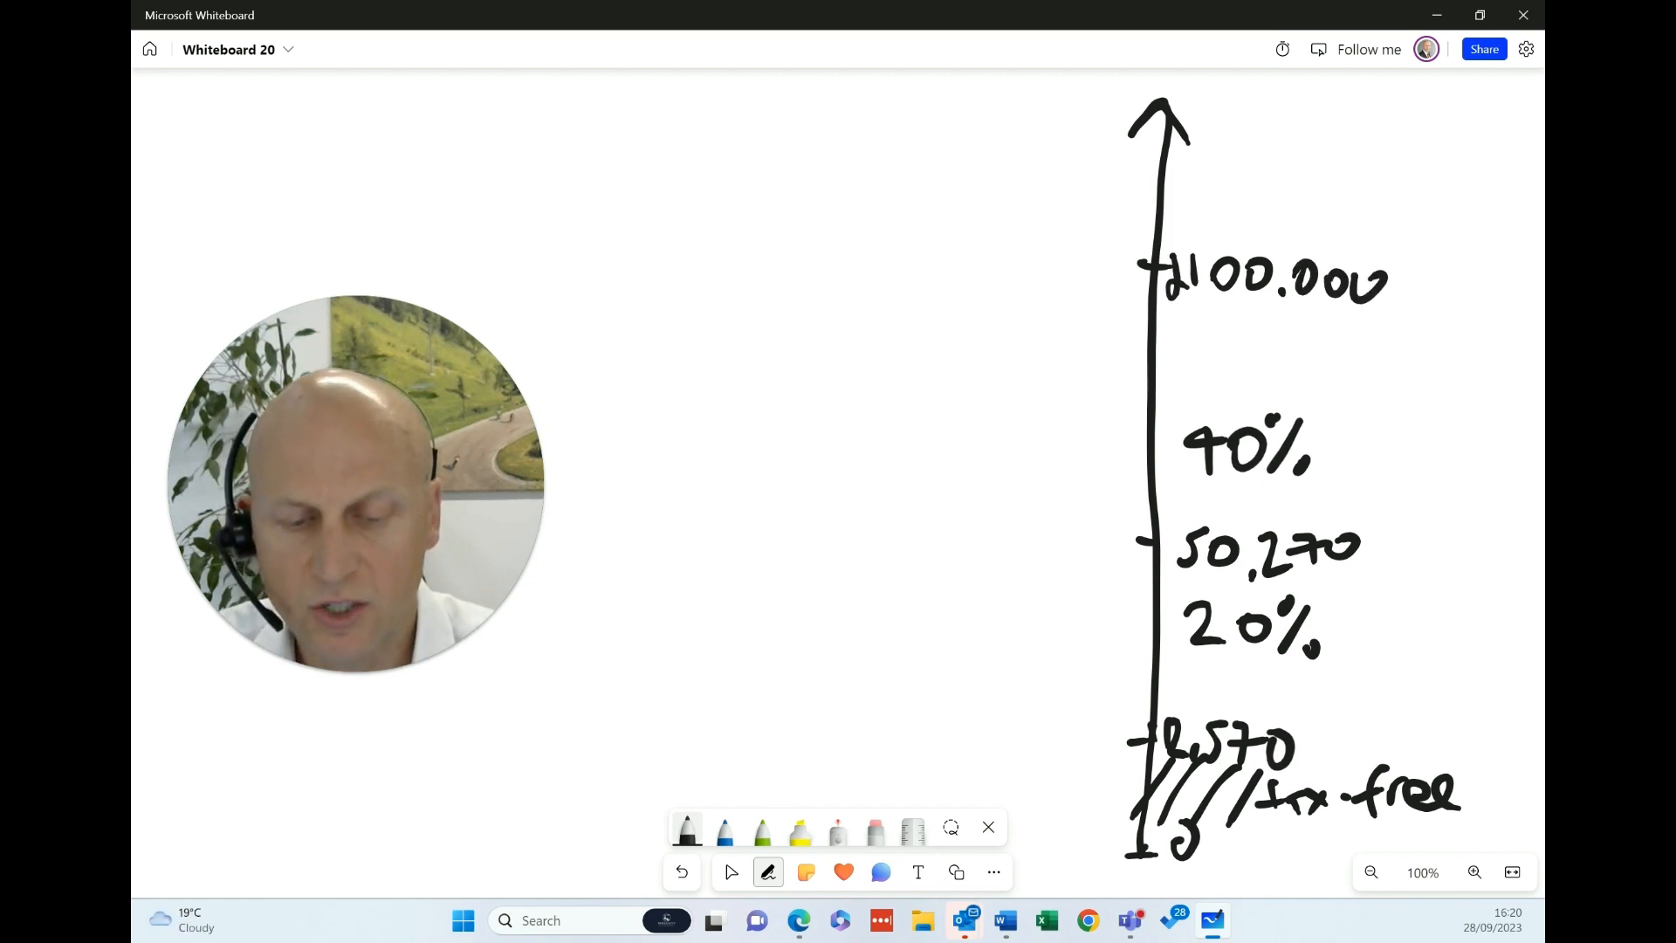
left_click(1037, 775)
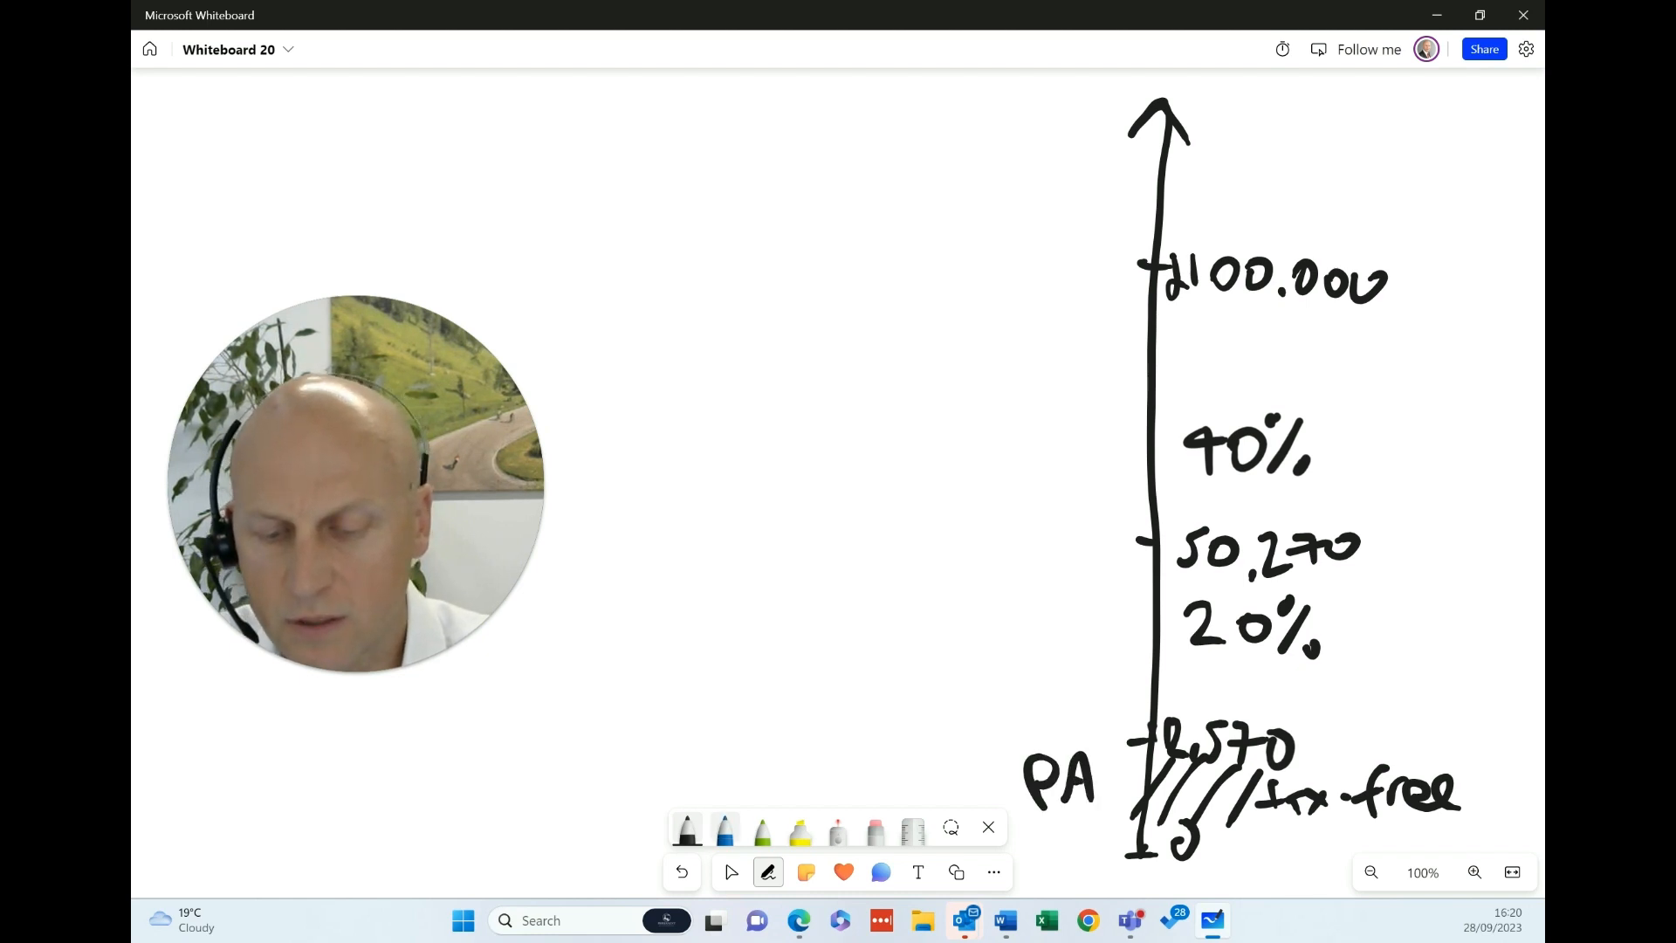
left_click_drag(1026, 732, 1422, 759)
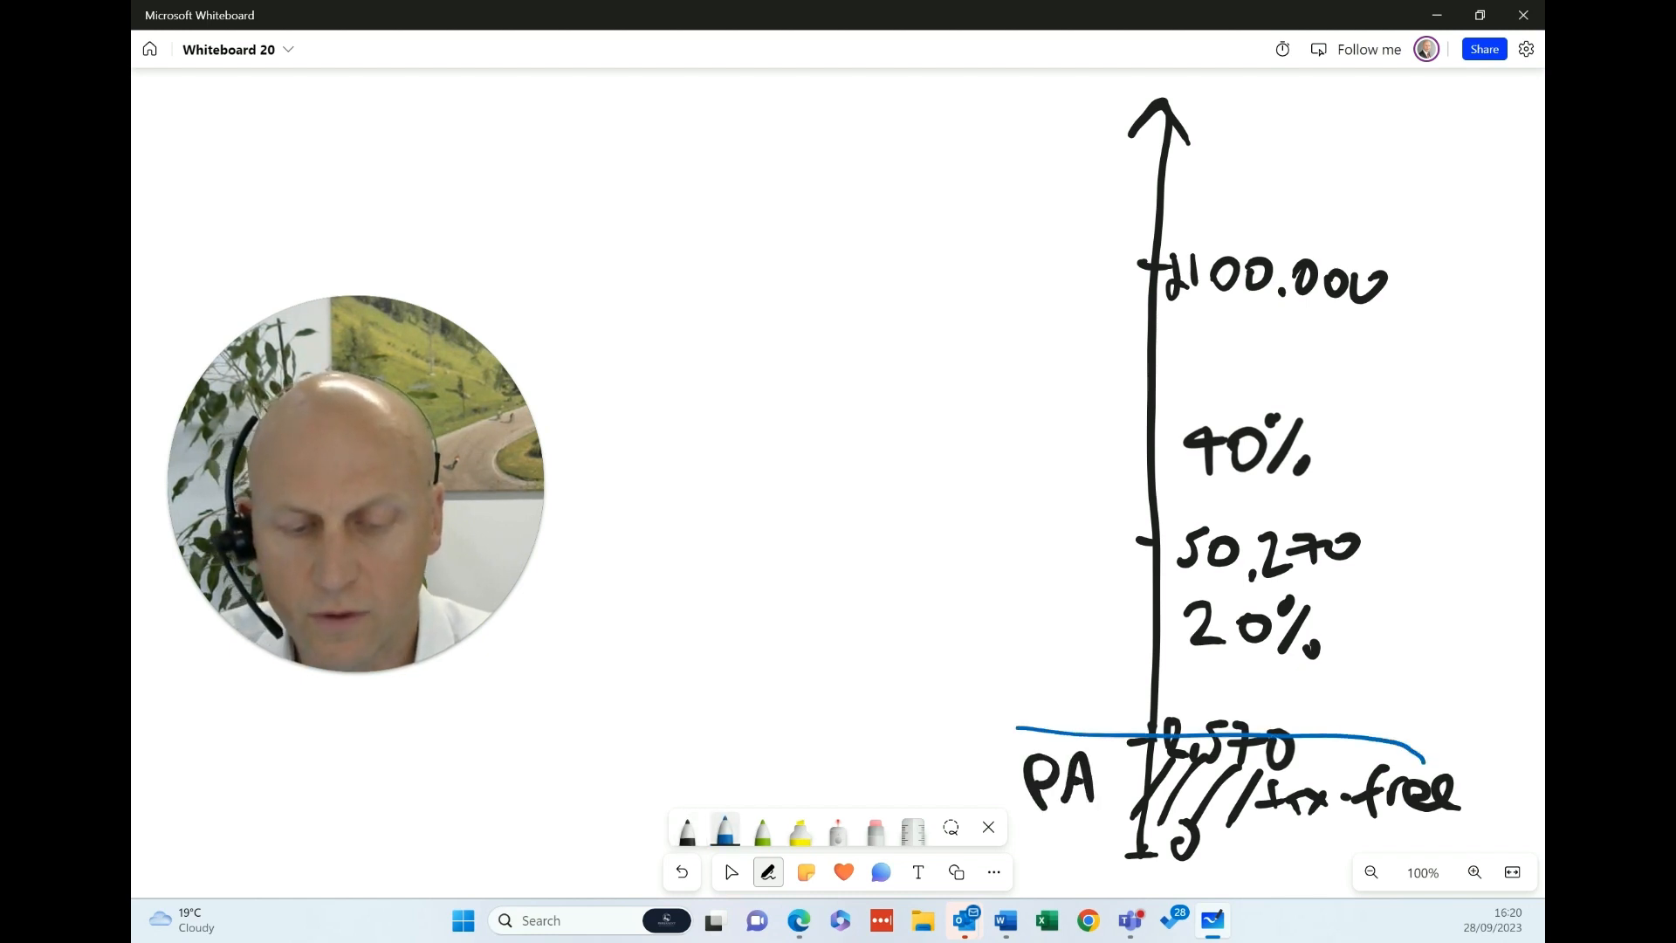